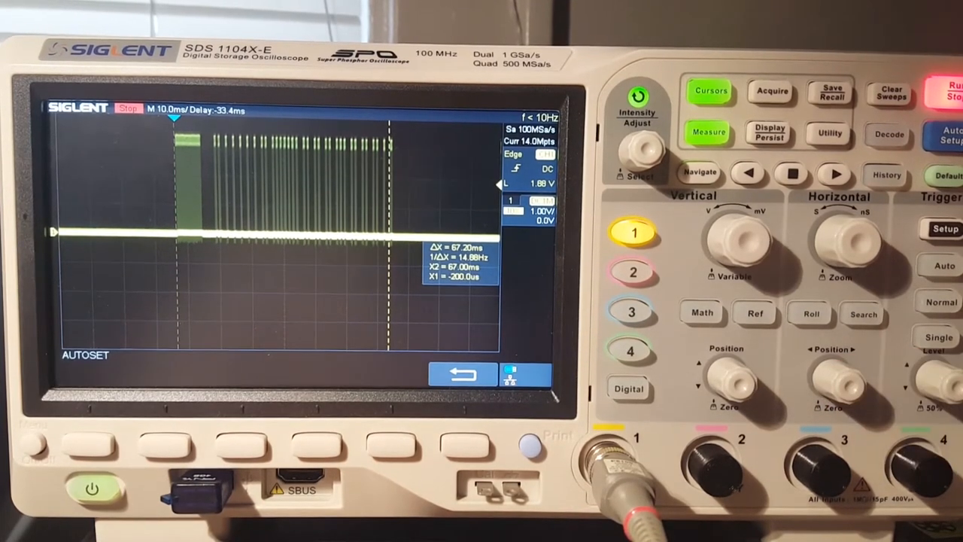
Step: Arm a single-shot acquisition, then return the scope to continuous Auto-trigger run mode
{"action": "left_click", "coordinate": [939, 337]}
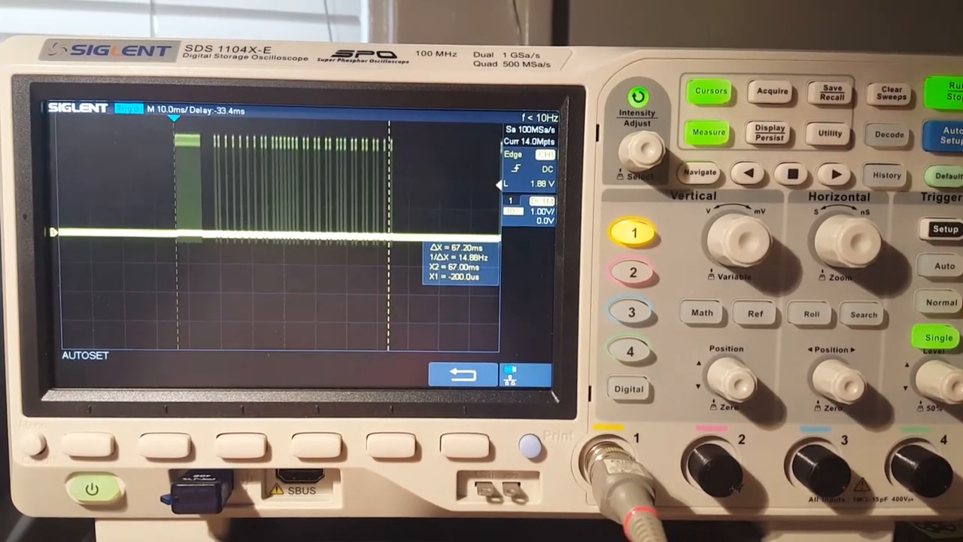
{"action": "left_click", "coordinate": [945, 265]}
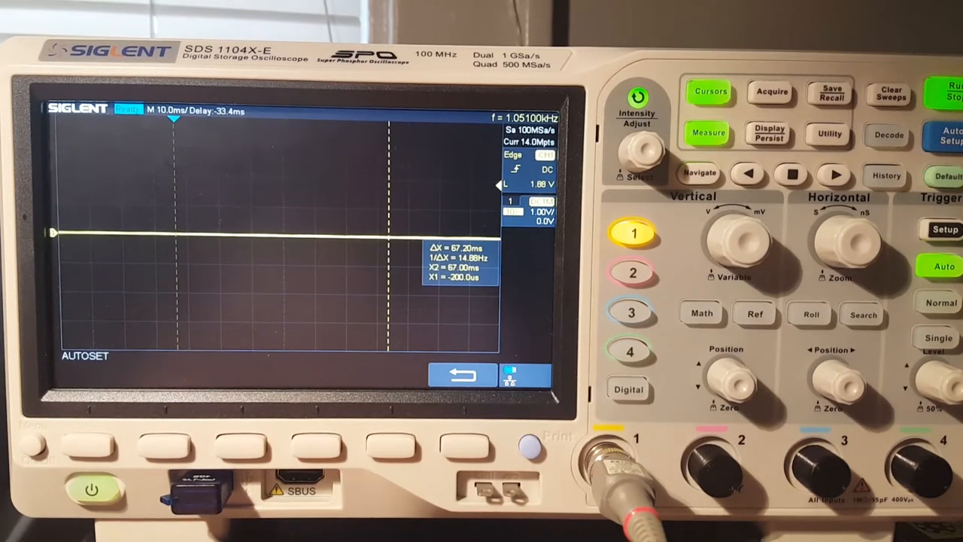